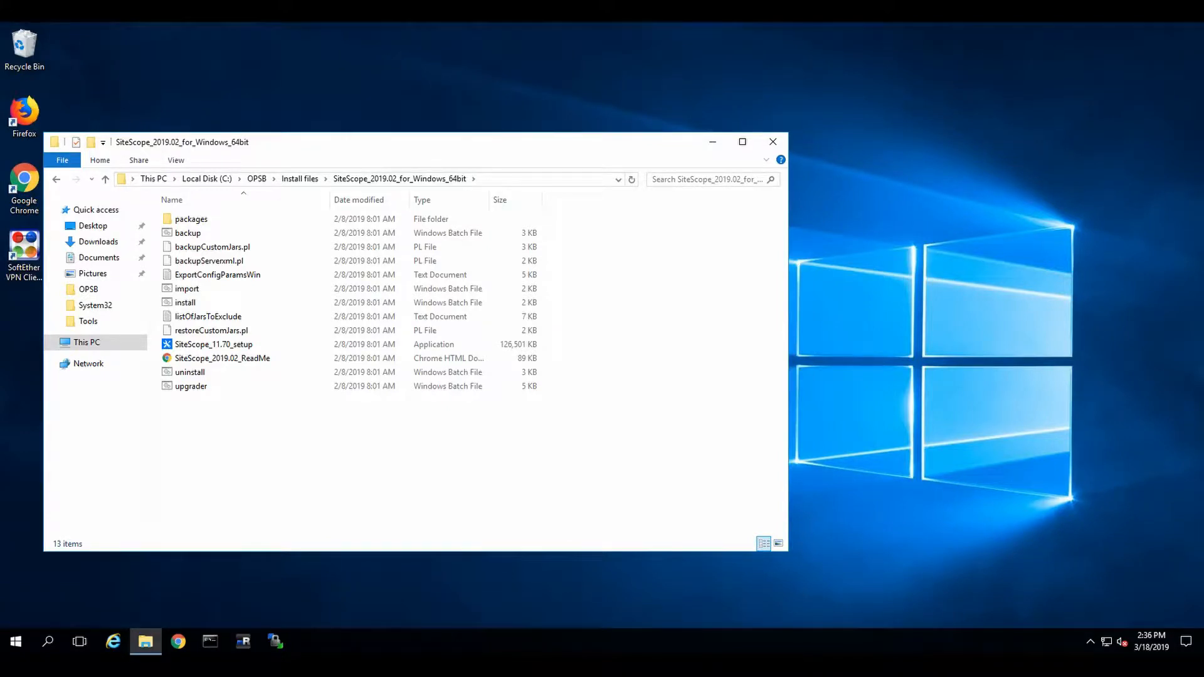
mouse_move(30, 384)
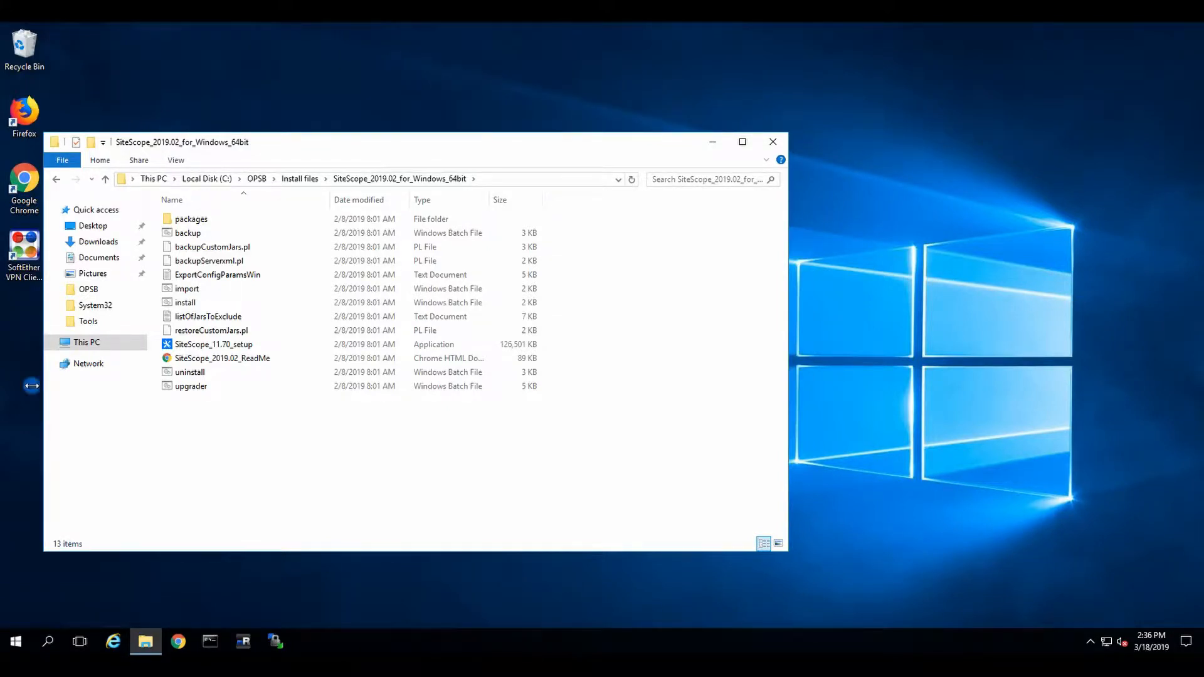
Step: Launch SiteScope_11.70_setup and keep English as the installer language
left_click(214, 343)
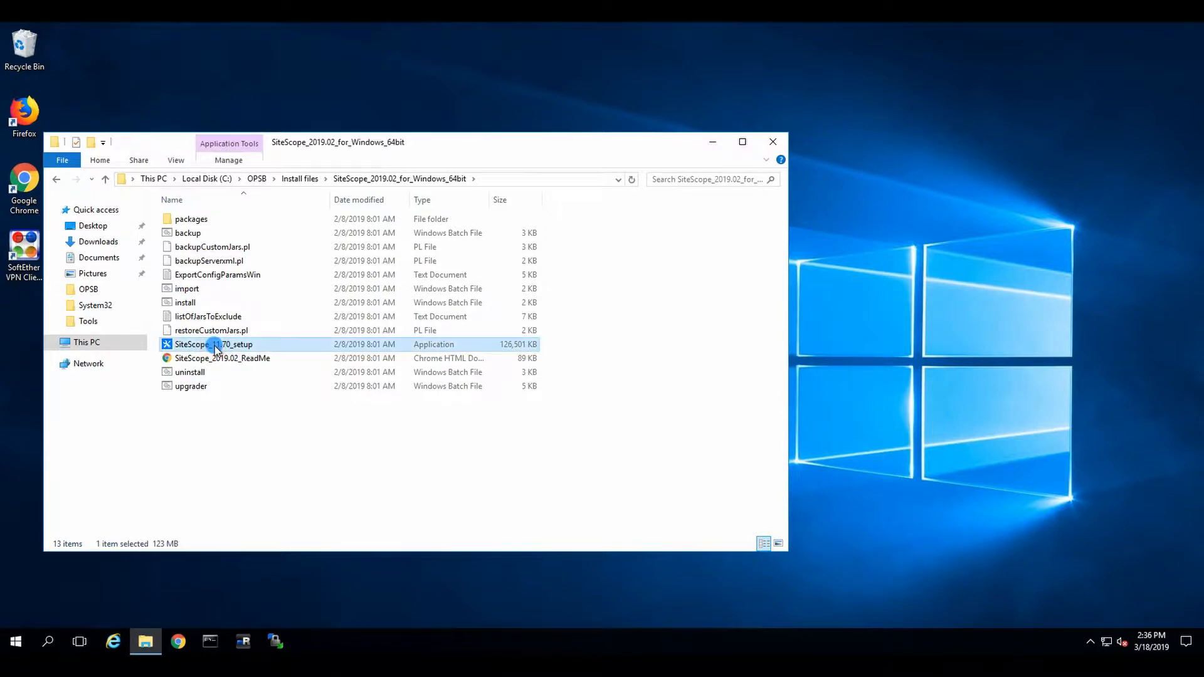
mouse_move(241, 361)
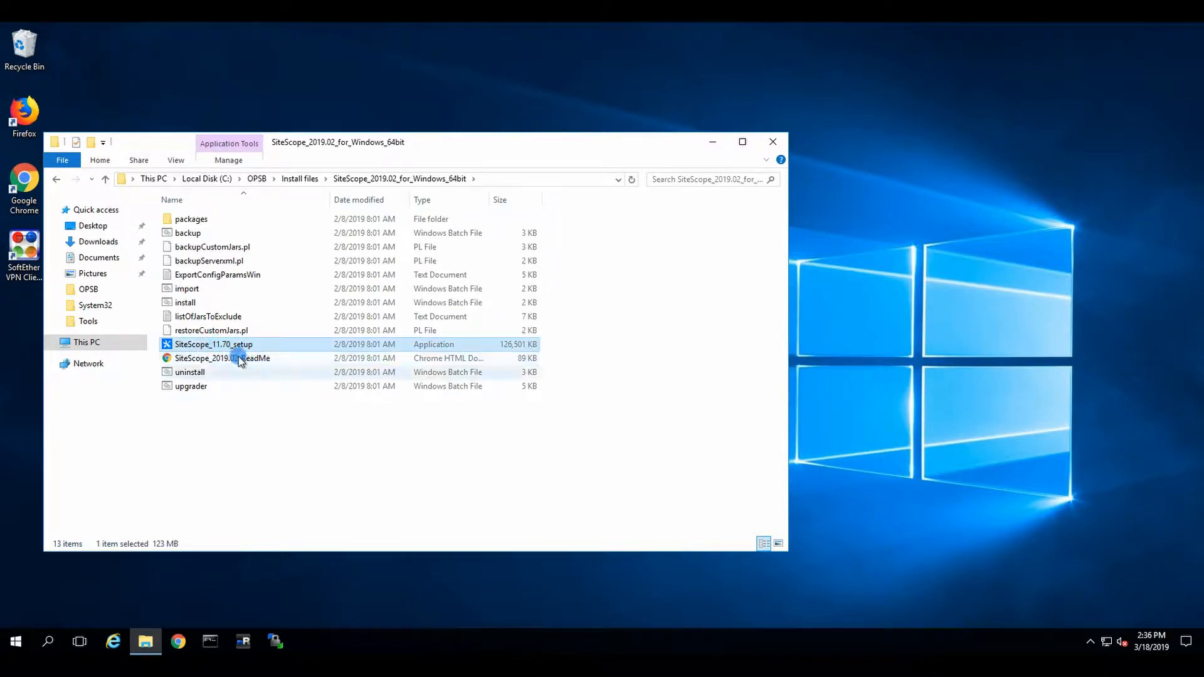
mouse_move(438, 289)
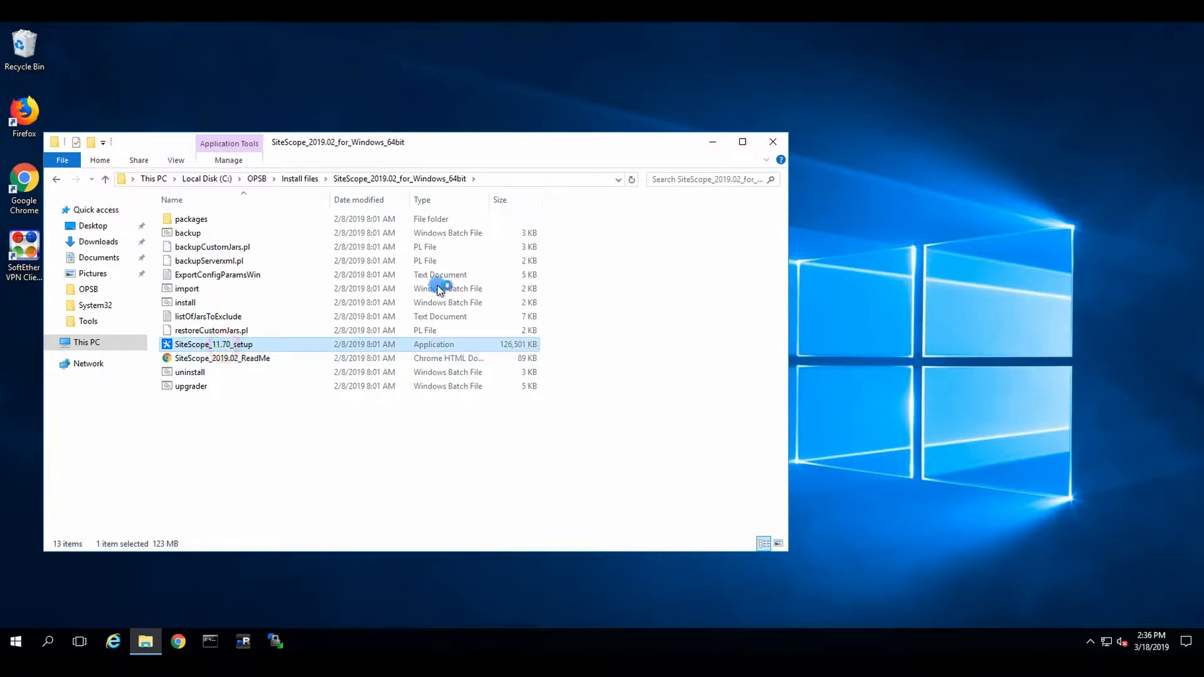
mouse_move(285, 261)
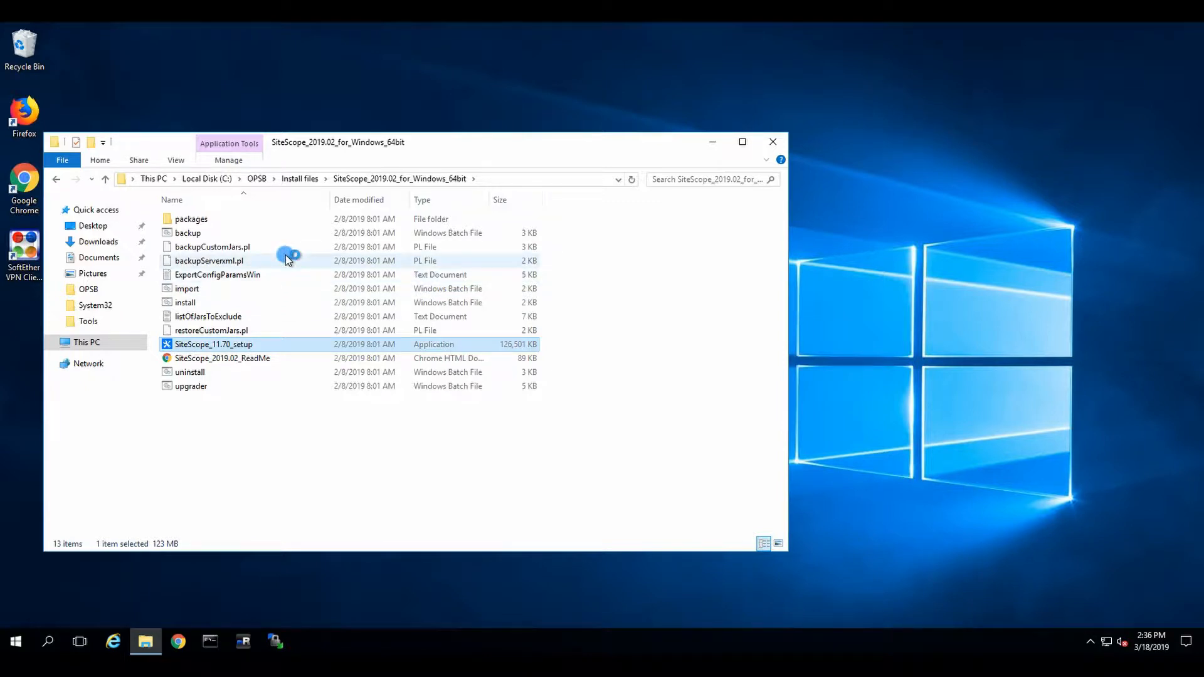
mouse_move(286, 261)
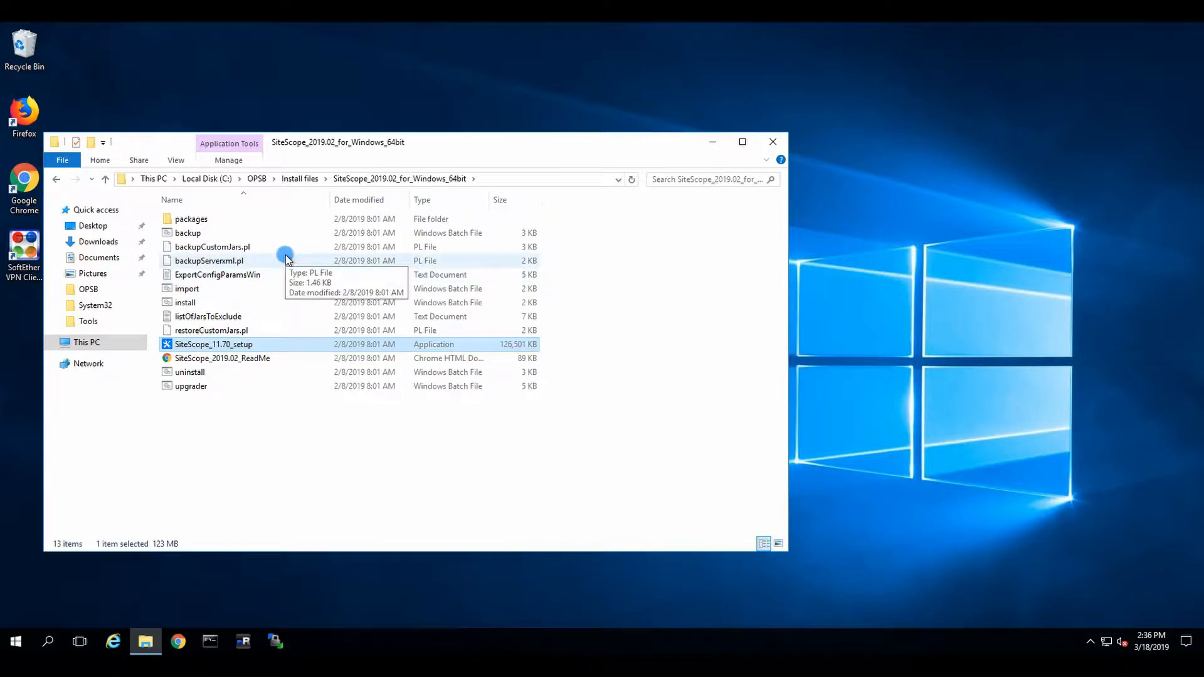
double_click(213, 343)
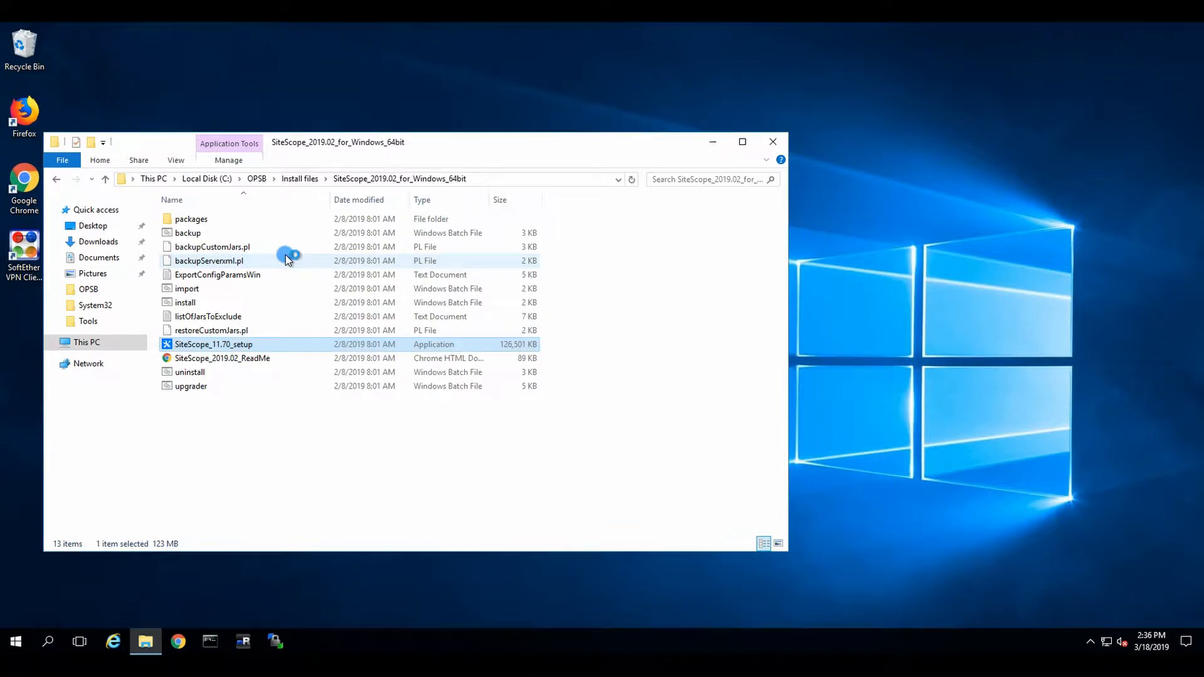
double_click(213, 344)
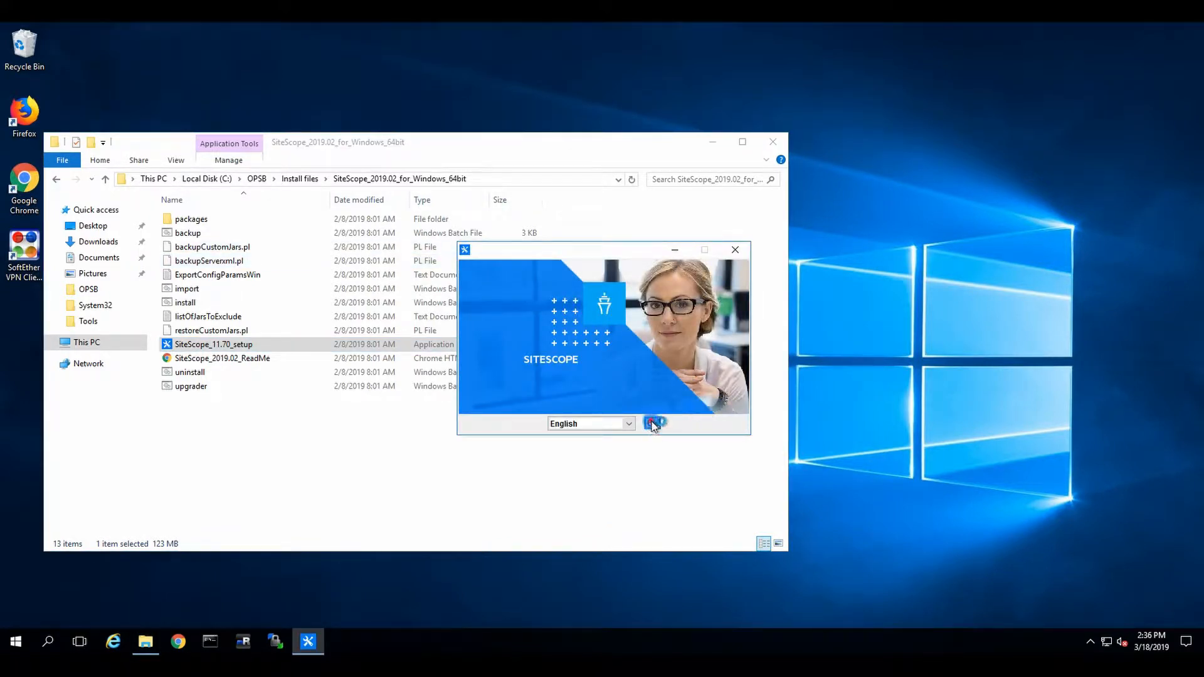
left_click(653, 423)
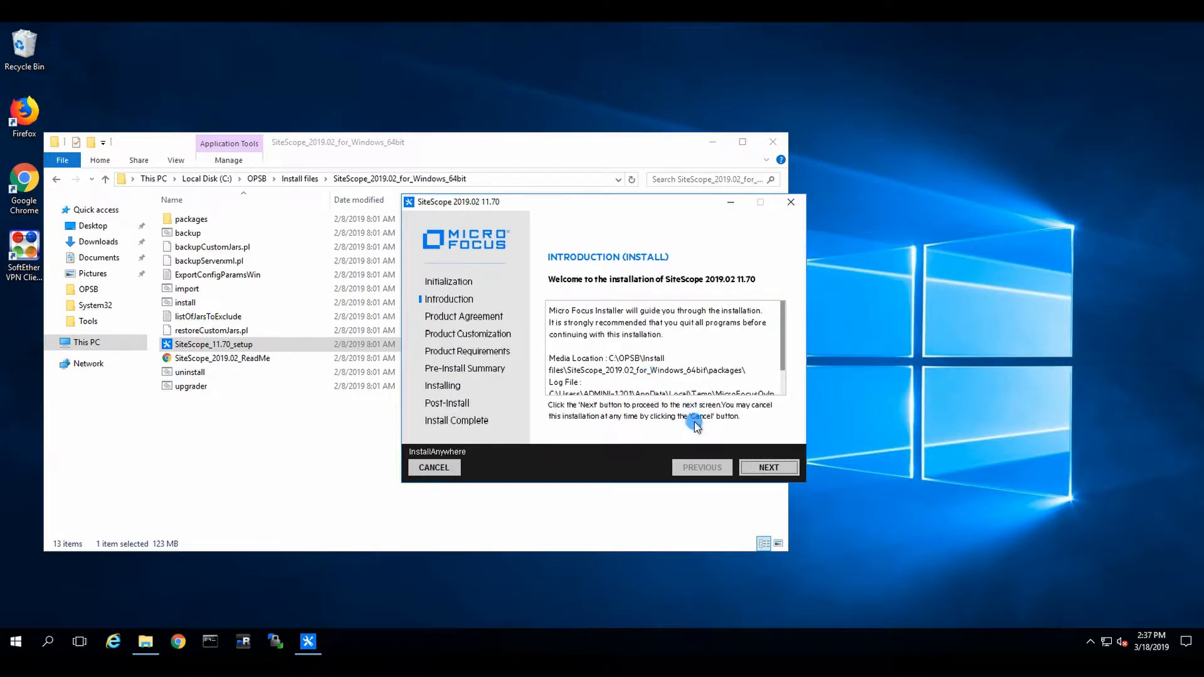
Step: Advance through Introduction, SiteScope group, features, C:\SiteScope\ folder and requirement checks to the summary
left_click(767, 467)
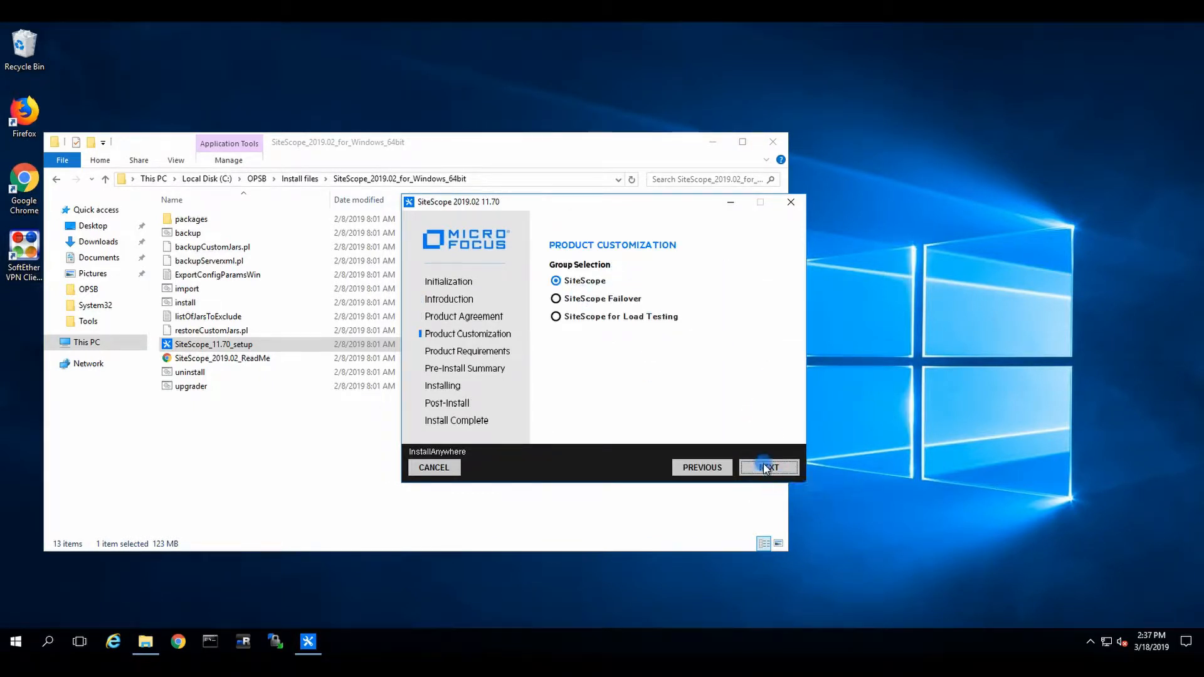
left_click(768, 467)
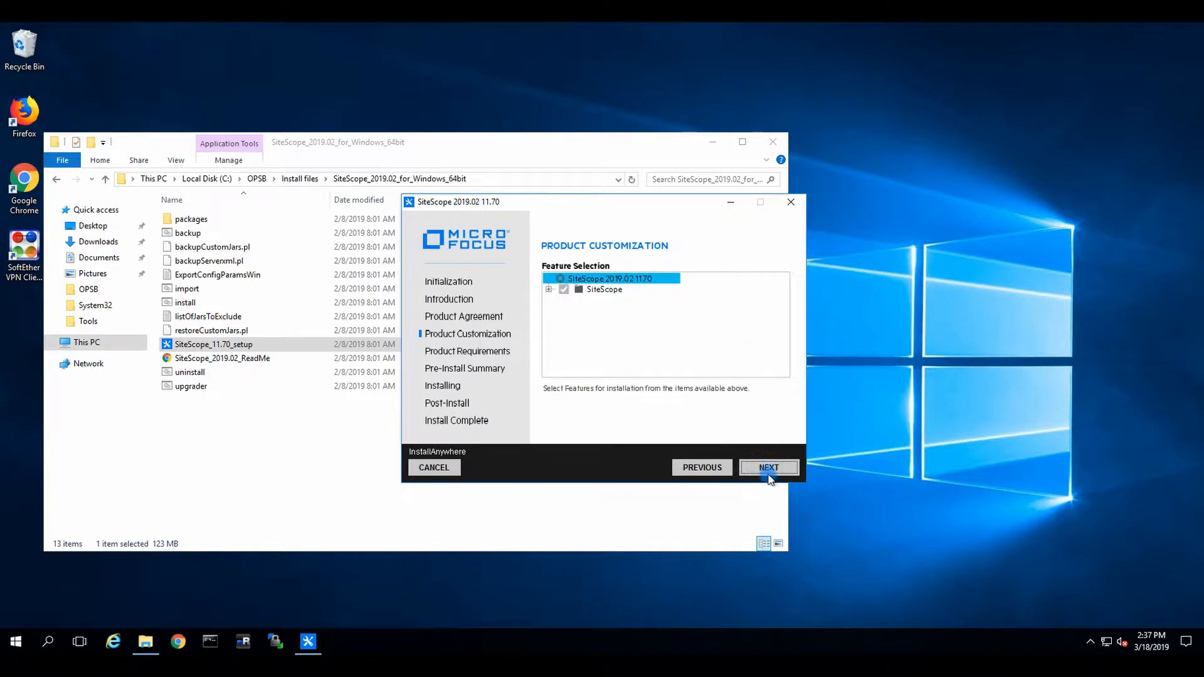
left_click(767, 467)
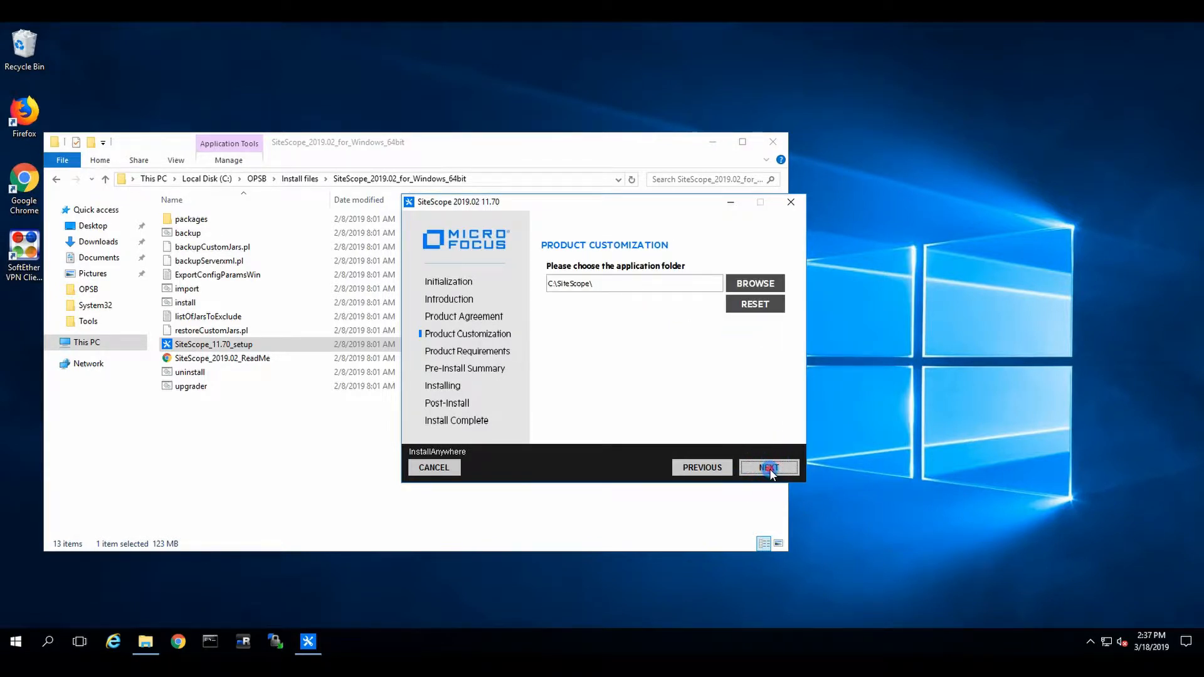
left_click(769, 466)
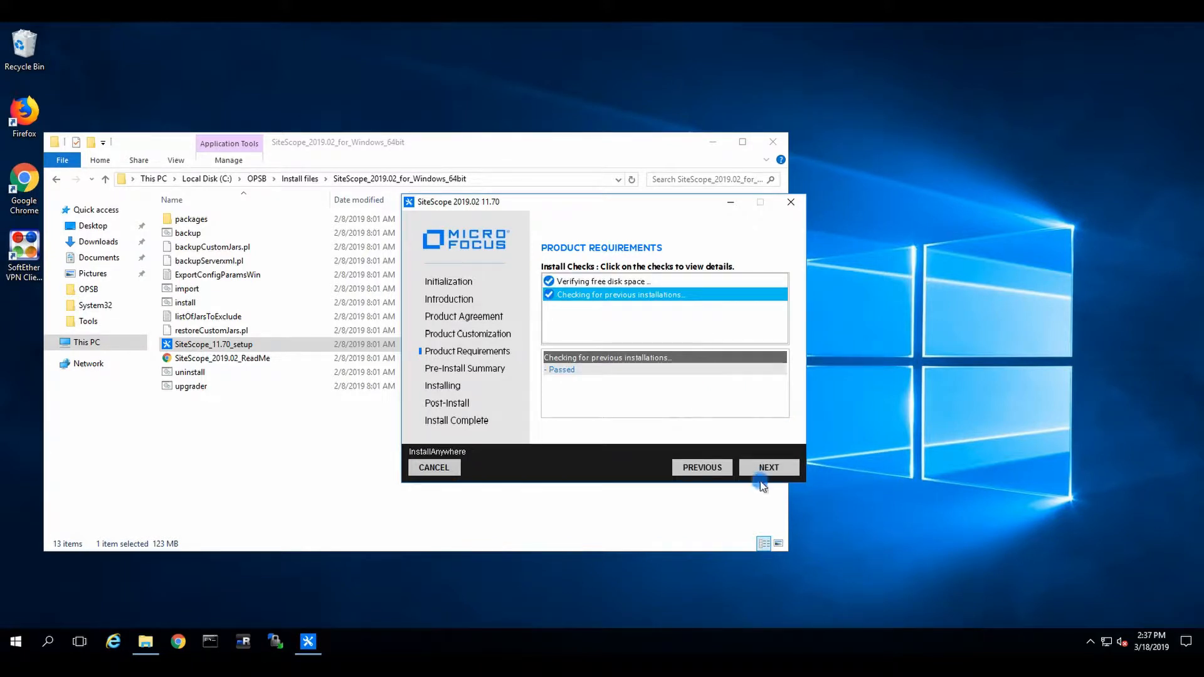
left_click(767, 467)
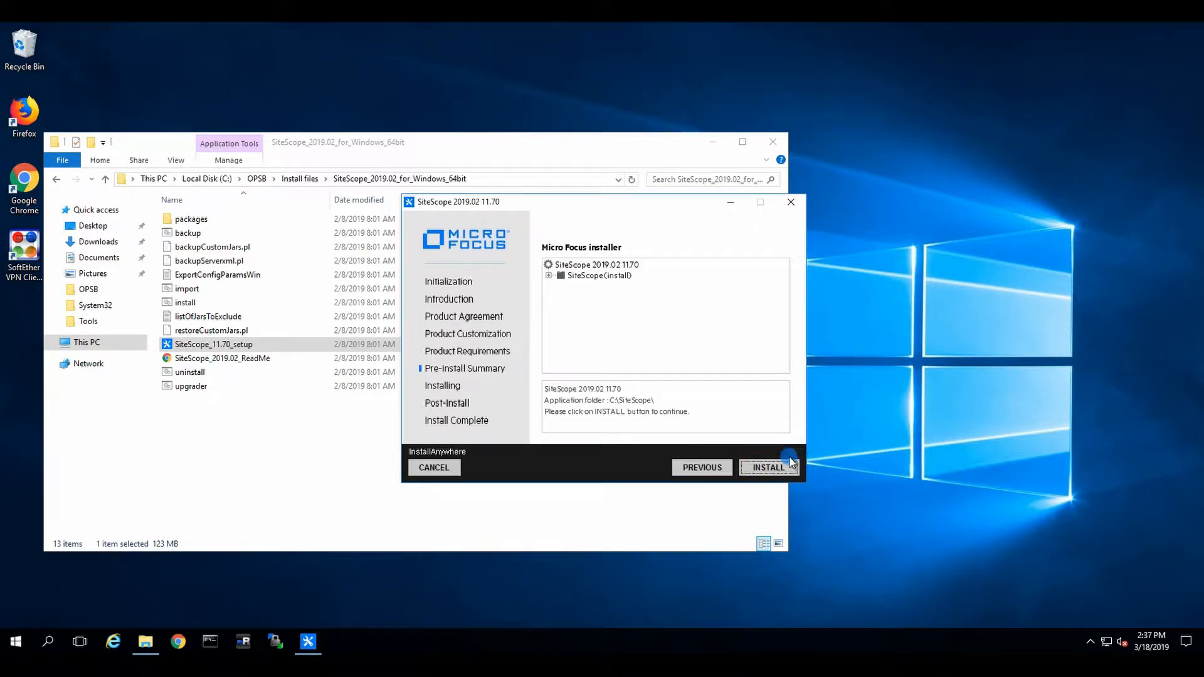
left_click(767, 466)
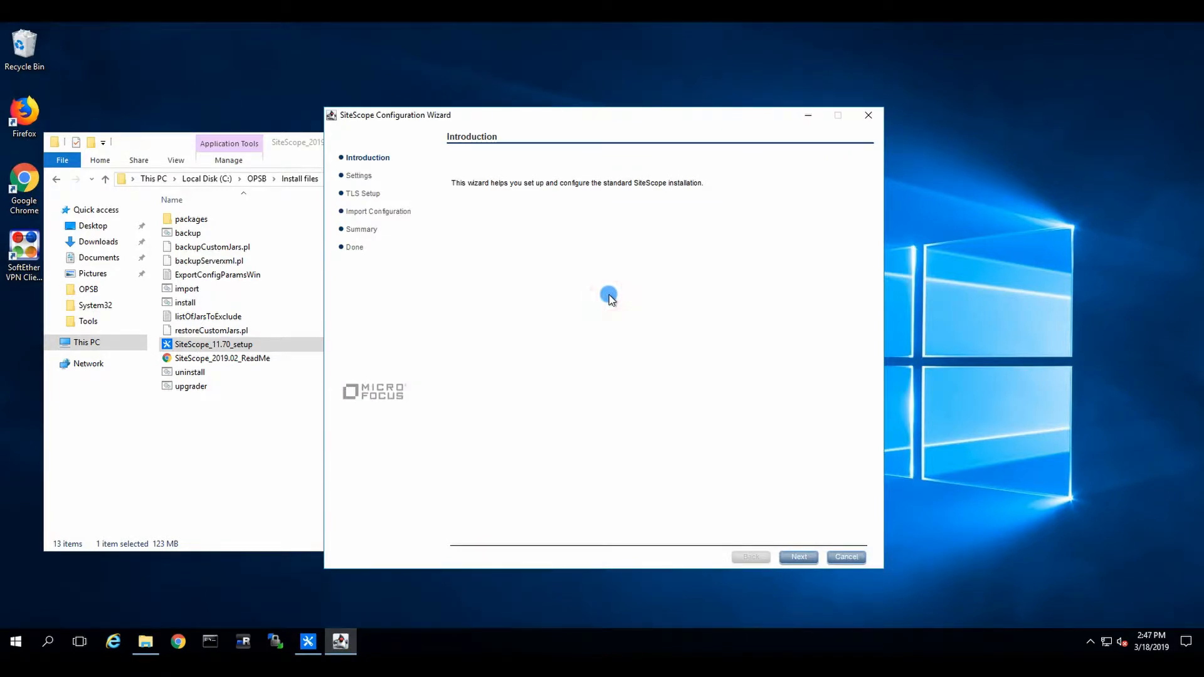
mouse_move(834, 618)
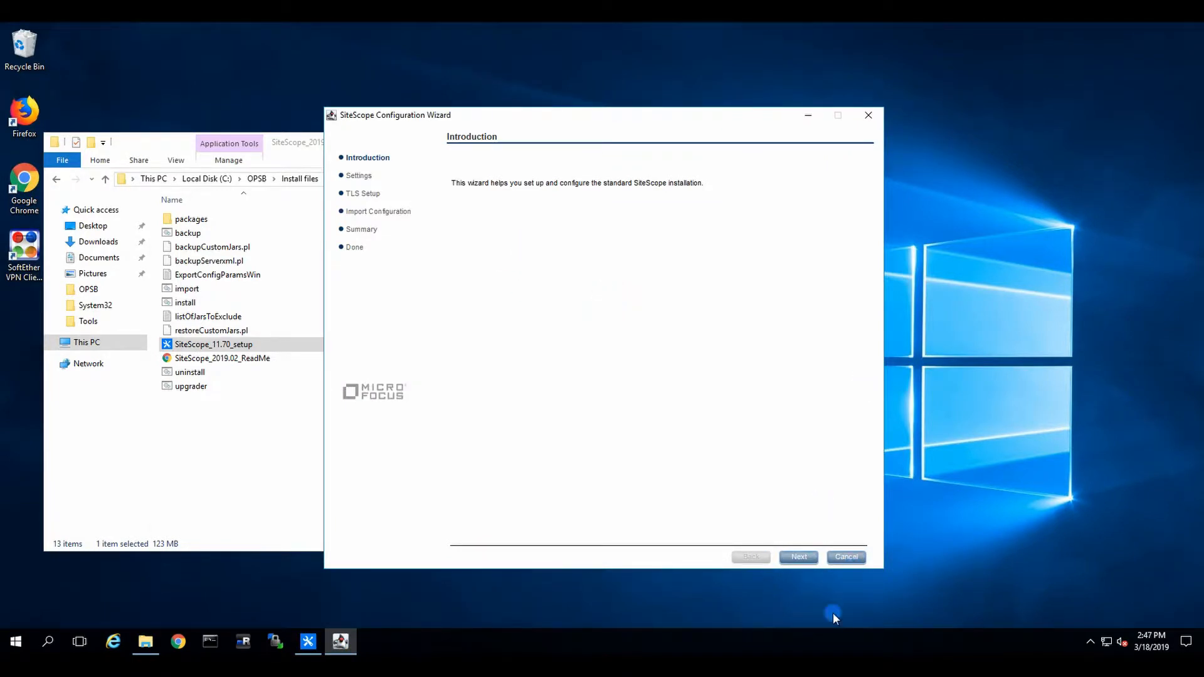
Step: Reach the deployment settings and change the SiteScope port from 8080 to 443
left_click(797, 557)
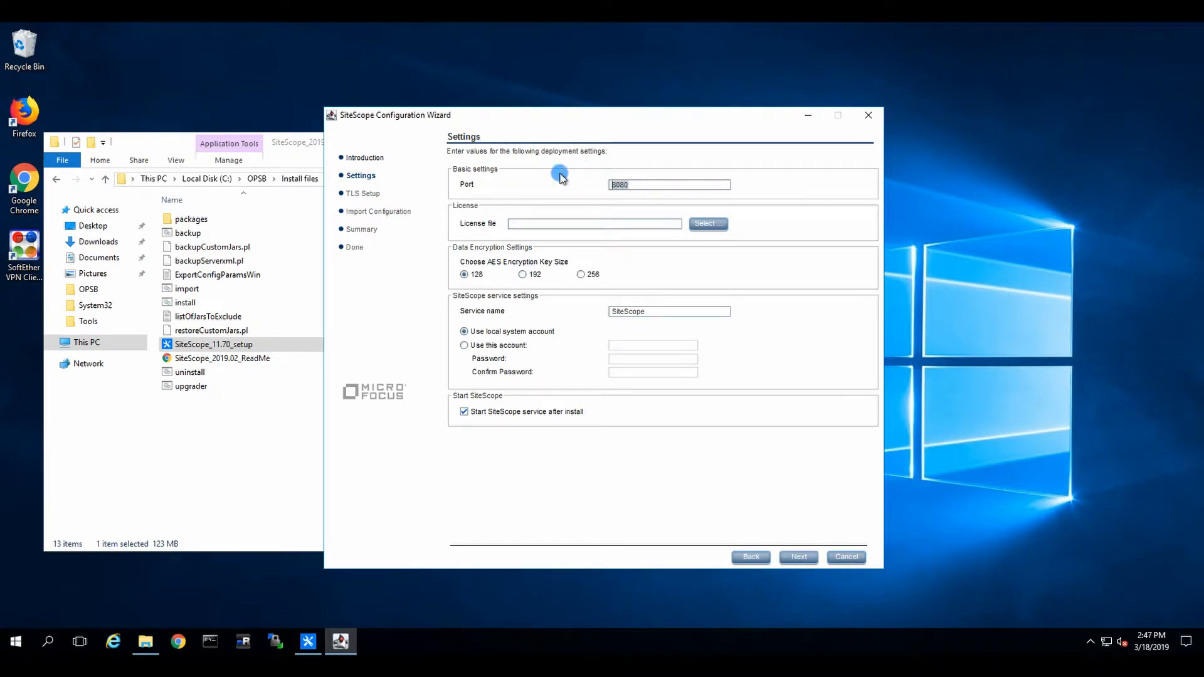
type("443")
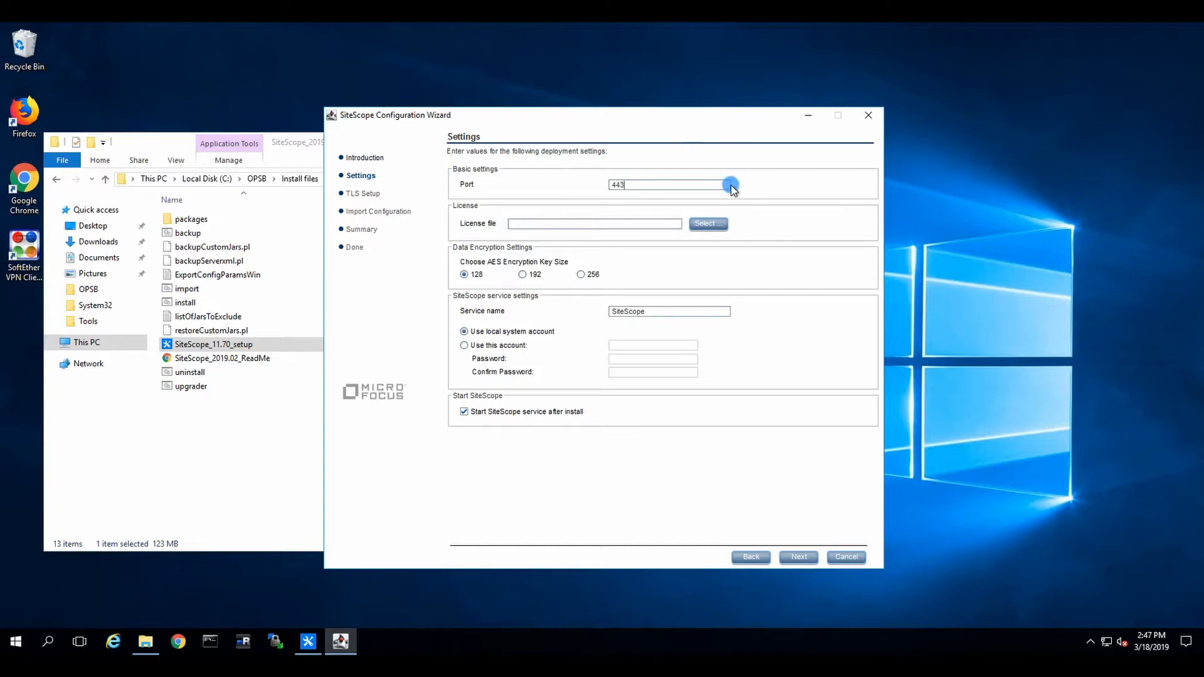
mouse_move(642, 191)
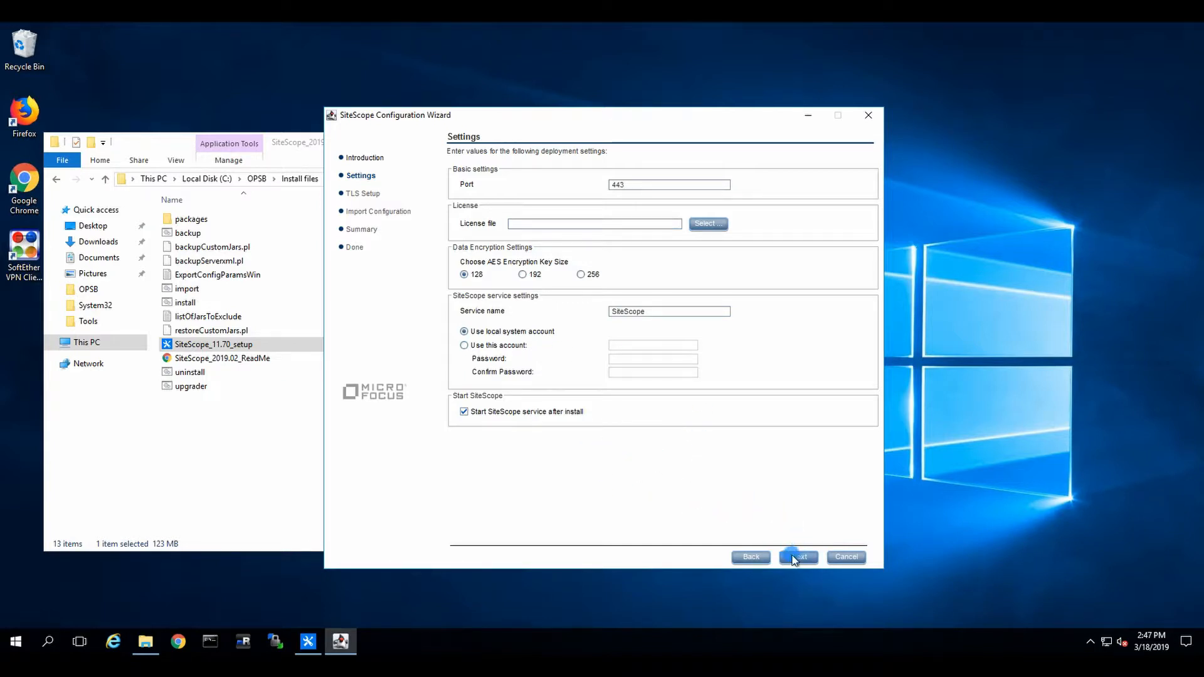
Step: Keep port 443, disable HTTPS, skip configuration import and apply the summarized settings
left_click(797, 556)
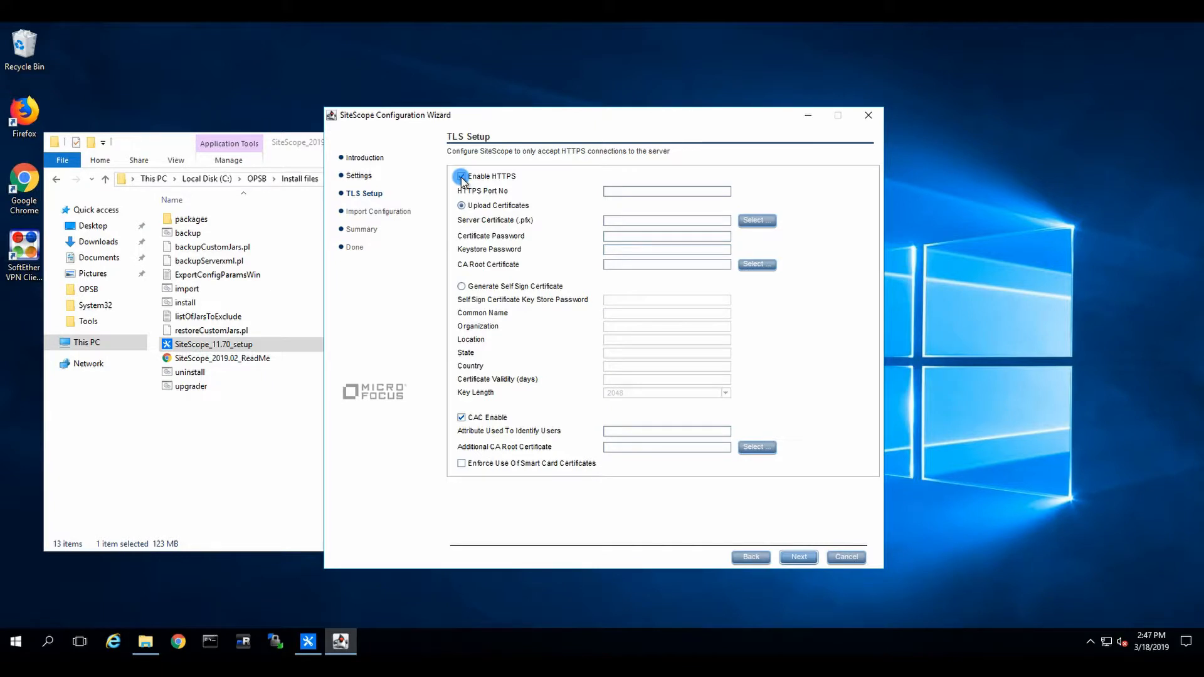
left_click(462, 176)
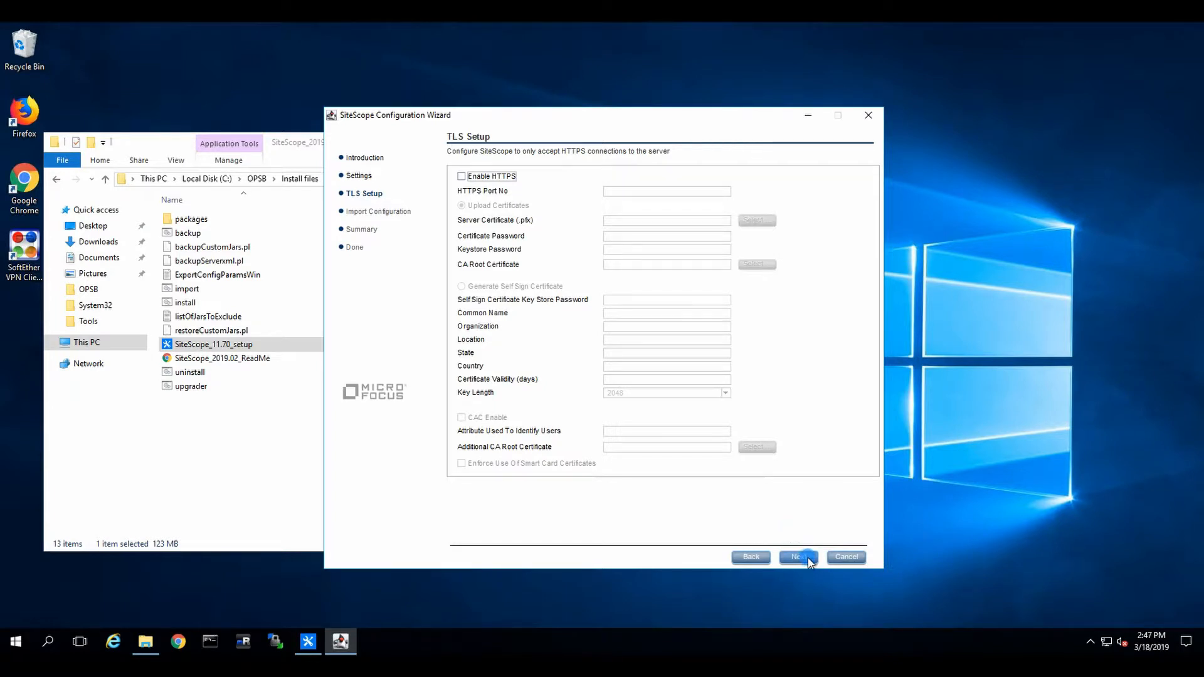
left_click(797, 557)
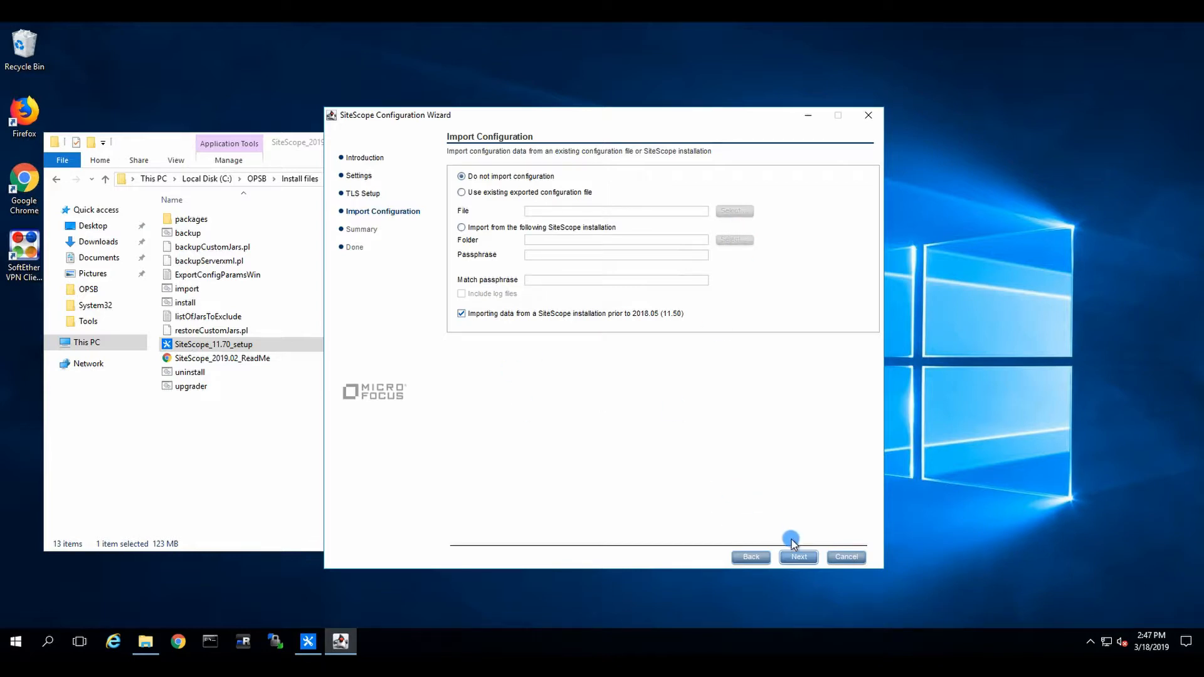
left_click(798, 557)
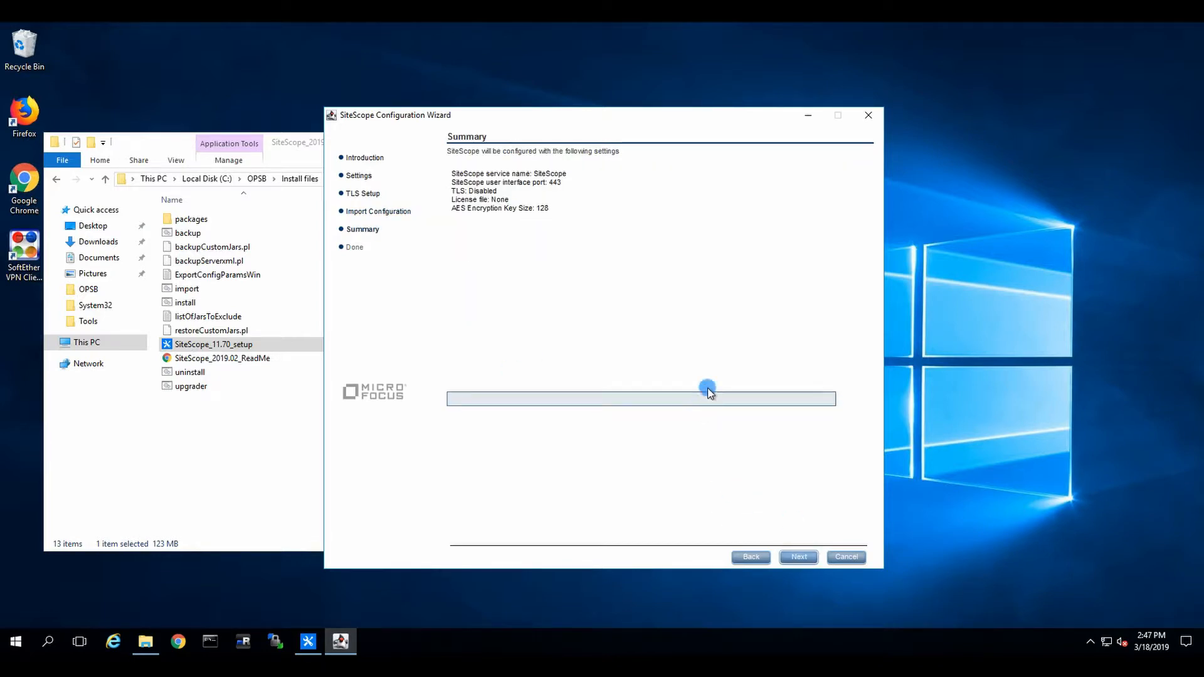
mouse_move(686, 319)
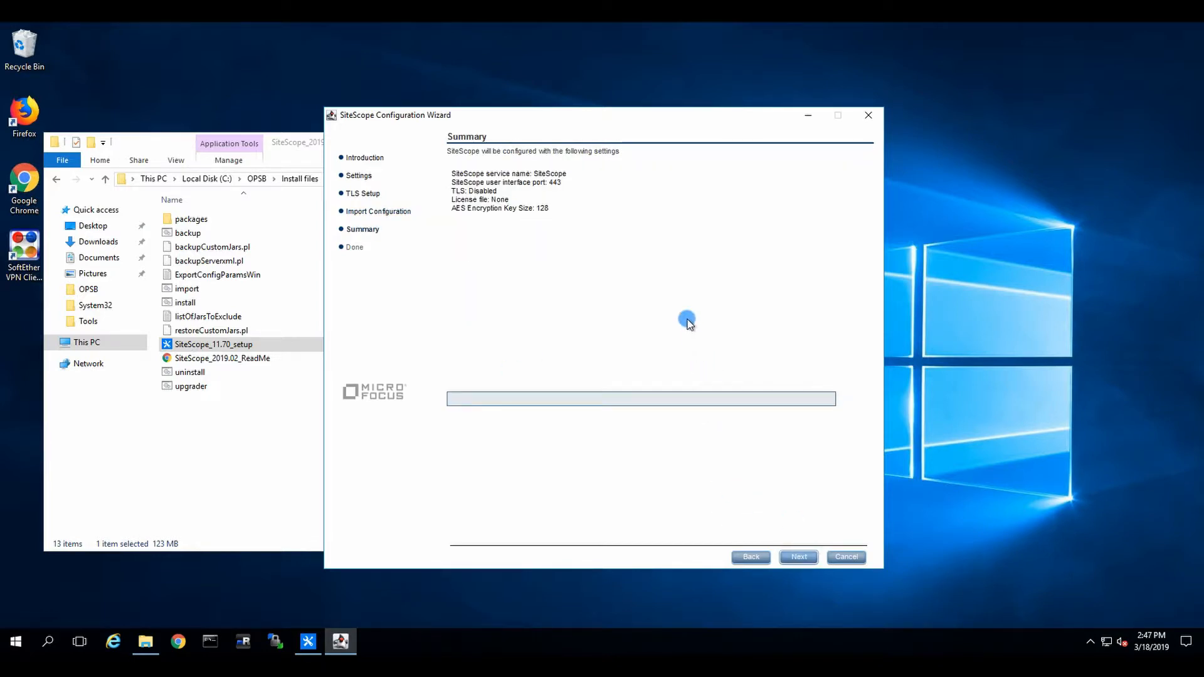
mouse_move(745, 556)
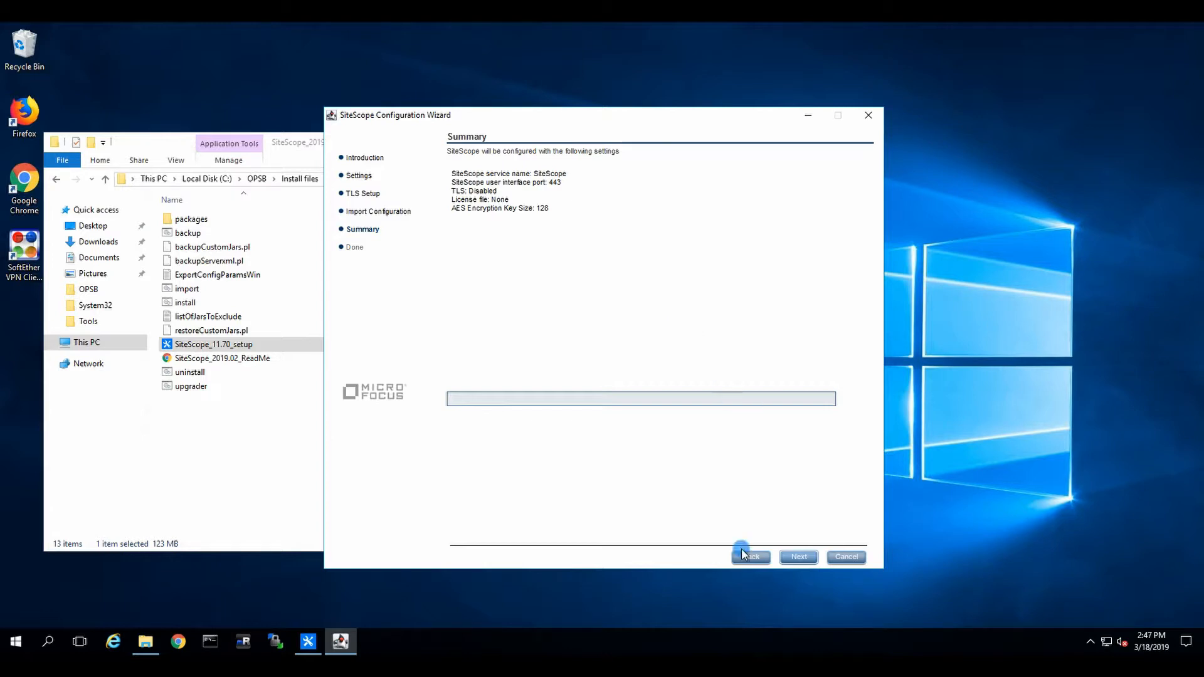
left_click(798, 557)
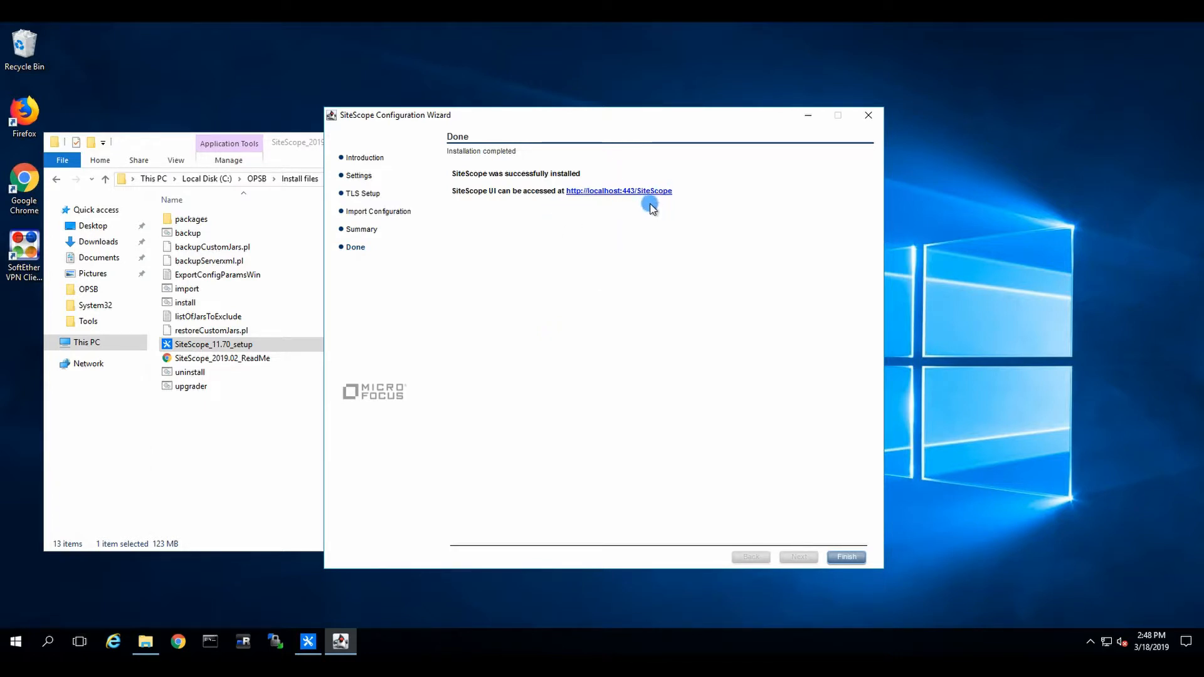
Step: Finish the Configuration Wizard and quit the completed SiteScope installer
left_click(843, 557)
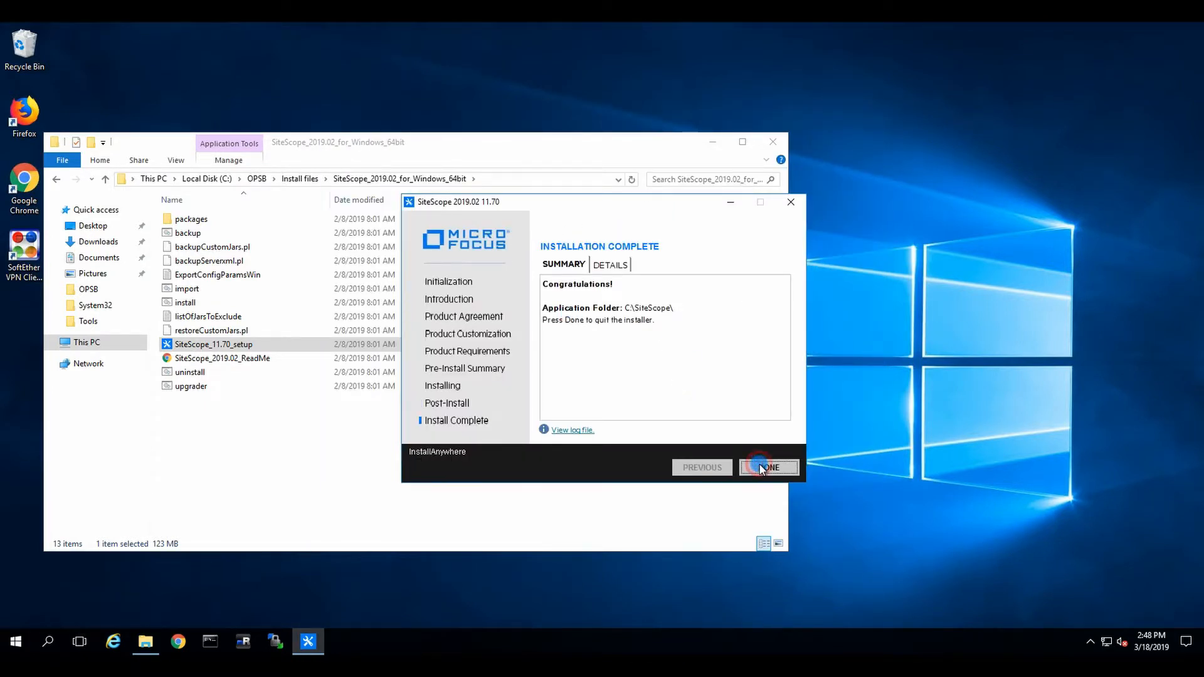
left_click(769, 466)
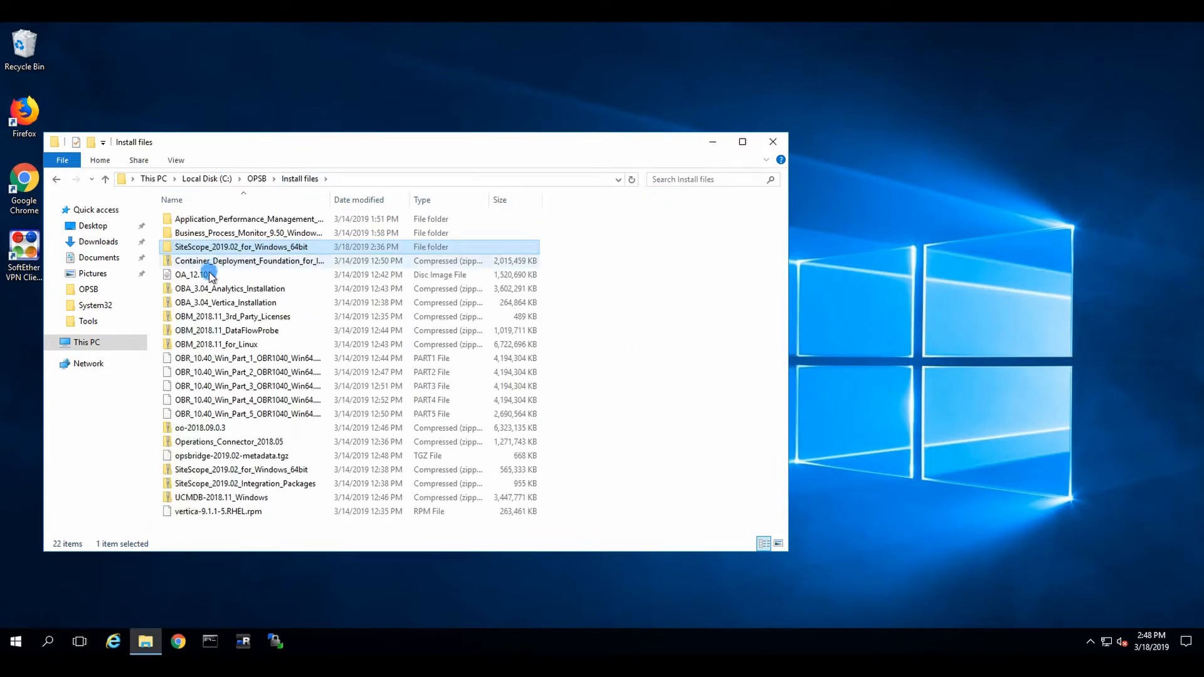
Step: Mount the OA 12.10 disc image as drive E: from its context menu
right_click(195, 274)
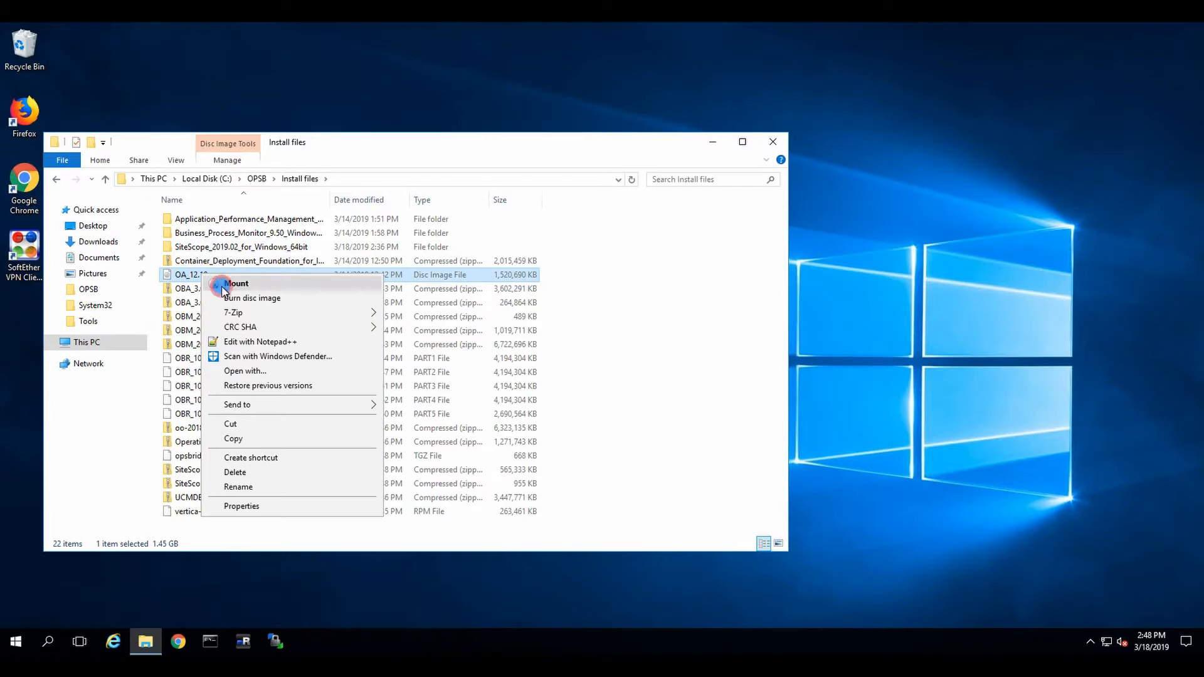
left_click(236, 283)
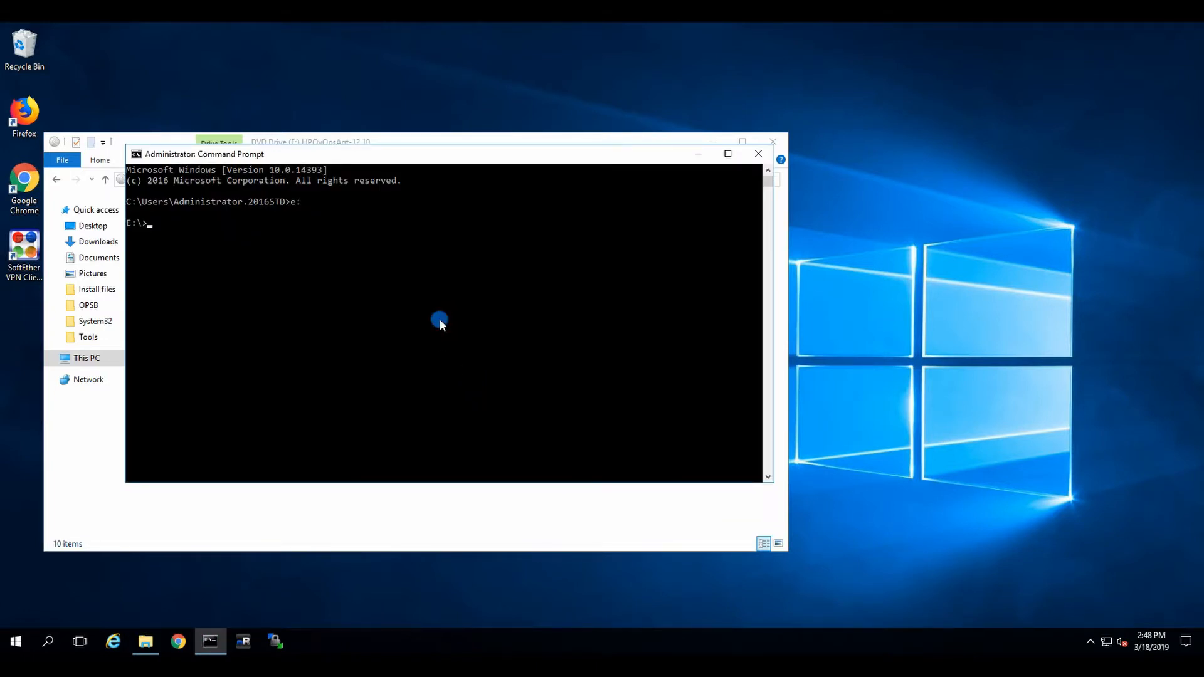
Step: Run cscript oainstall.sh -i -a from the mounted drive
type("c")
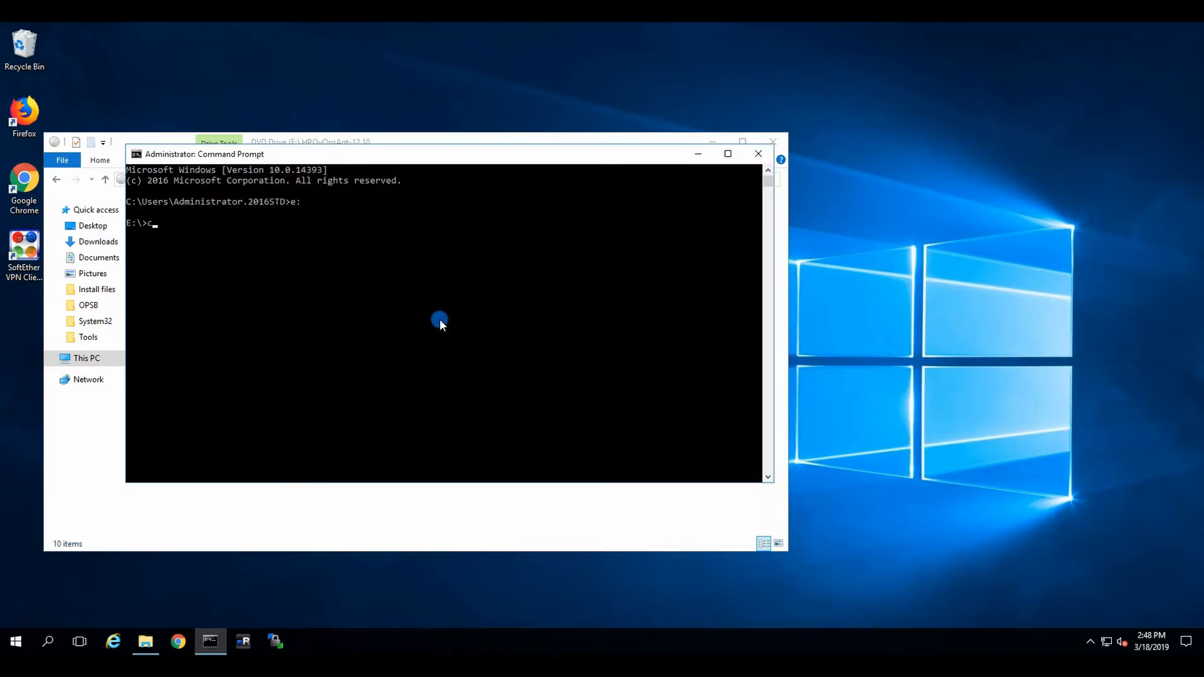
type("scri")
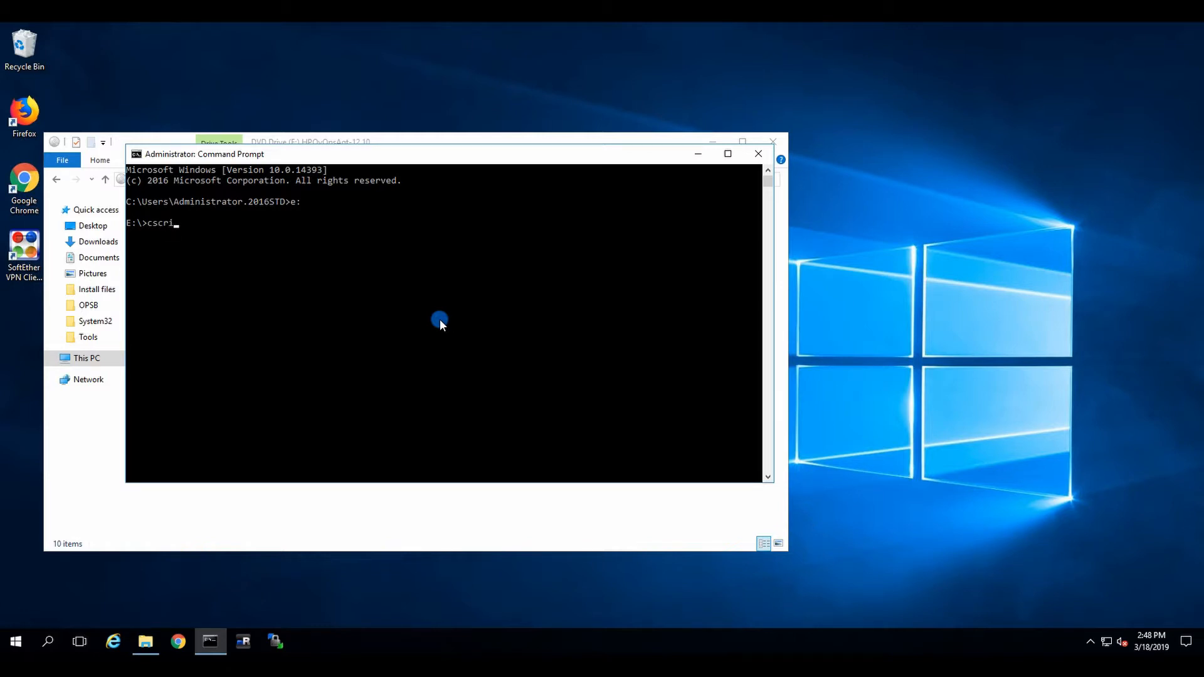
type("pt oainstall.sh -")
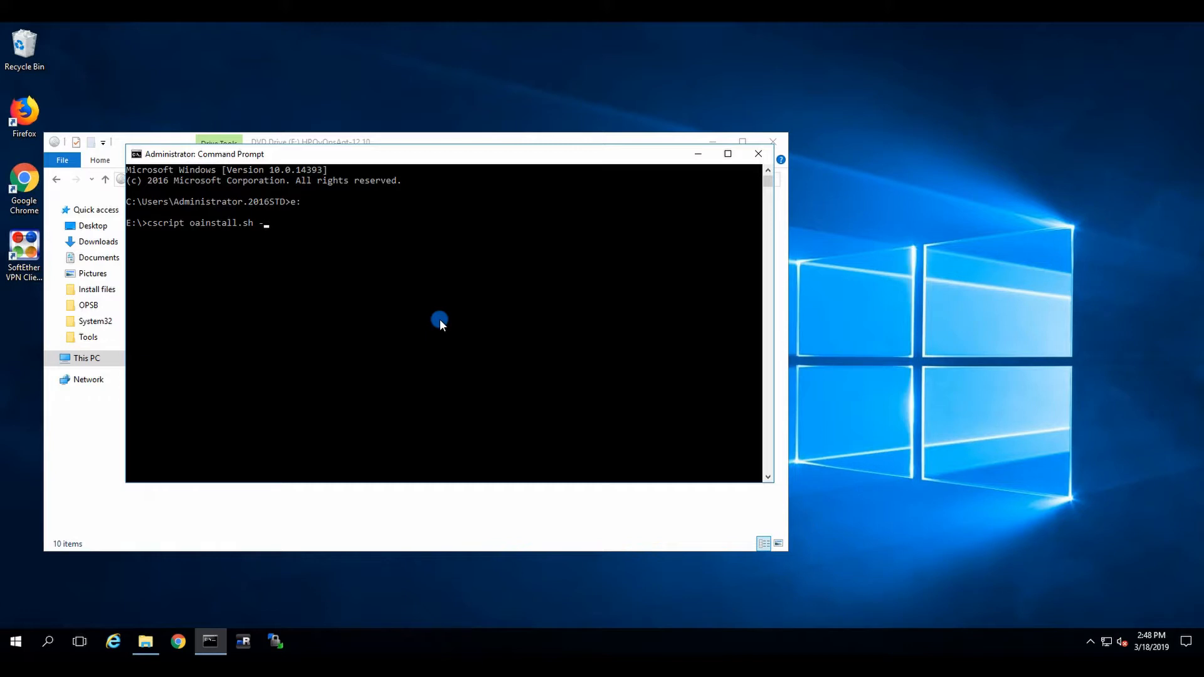
type("i")
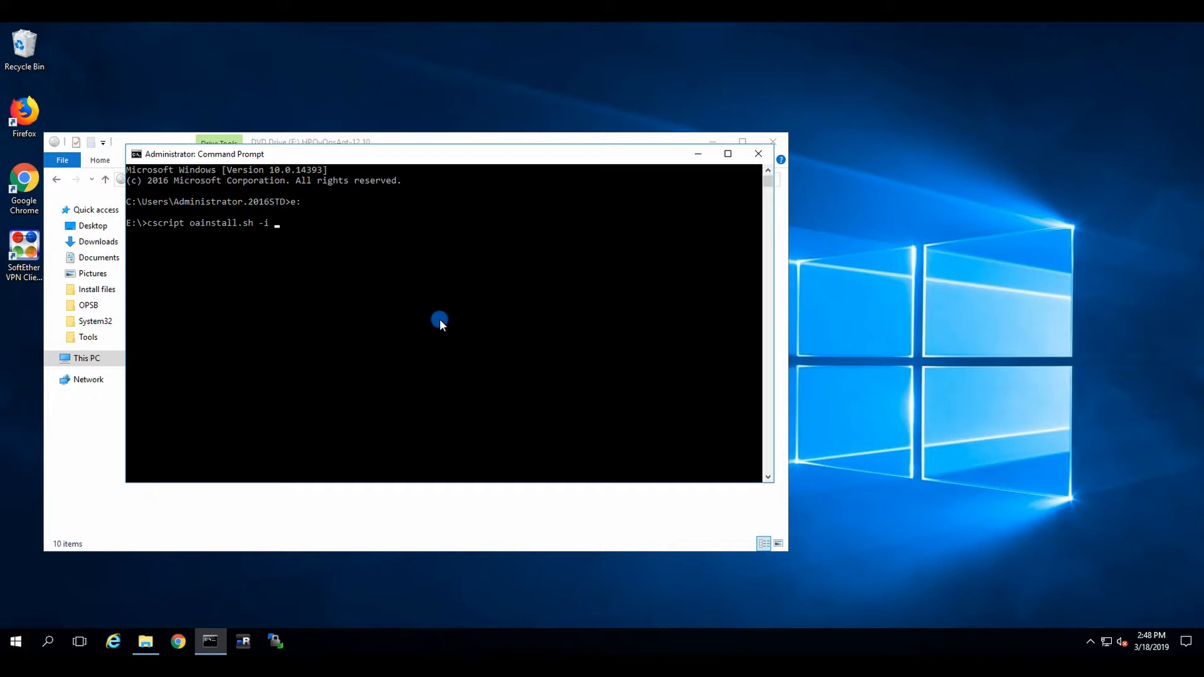
type("-a")
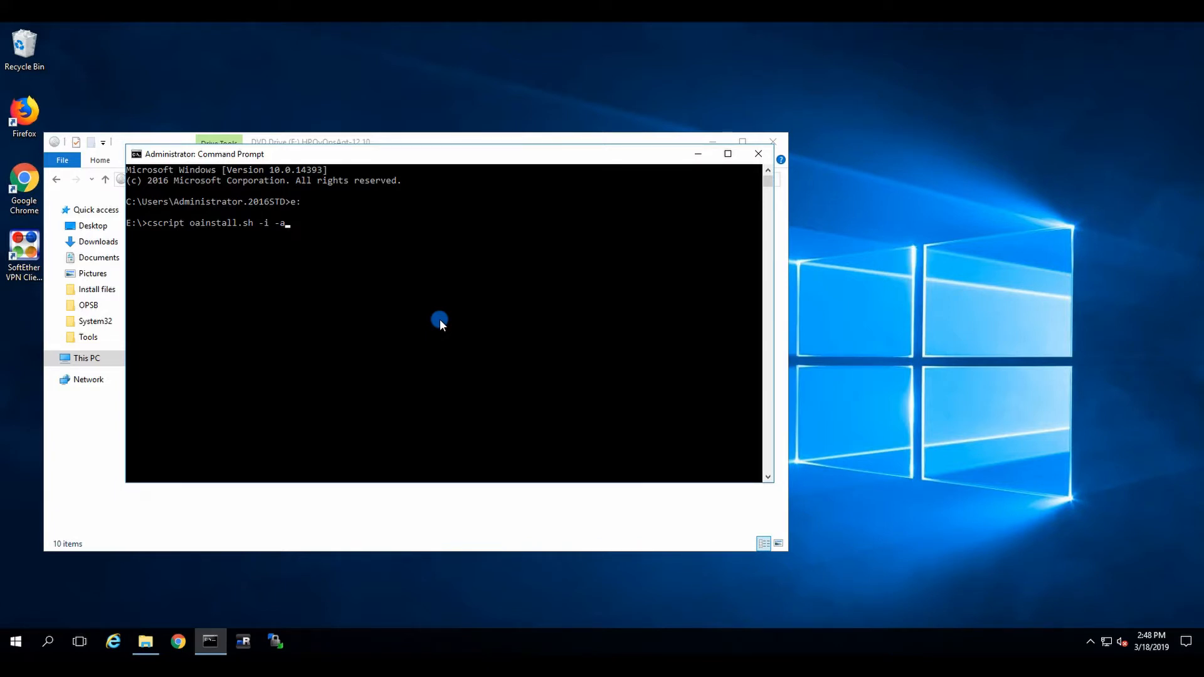
key("Return")
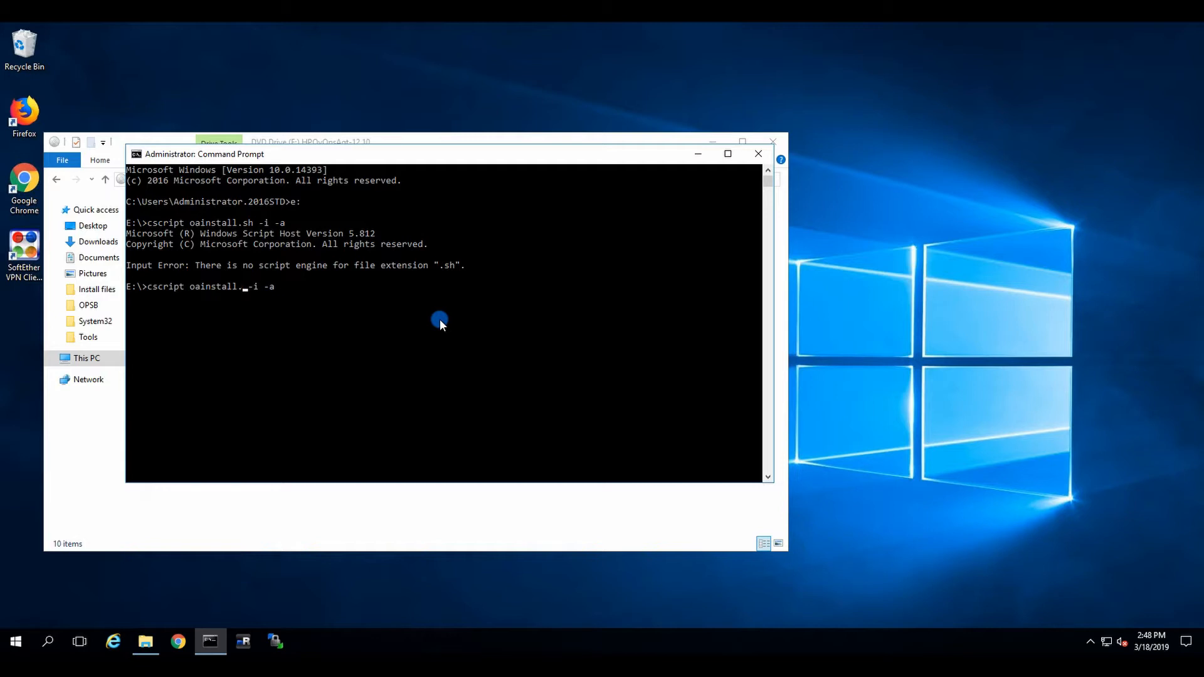
Step: After the script-engine error, rerun the command as oainstall.vbs -i -a
type(".v")
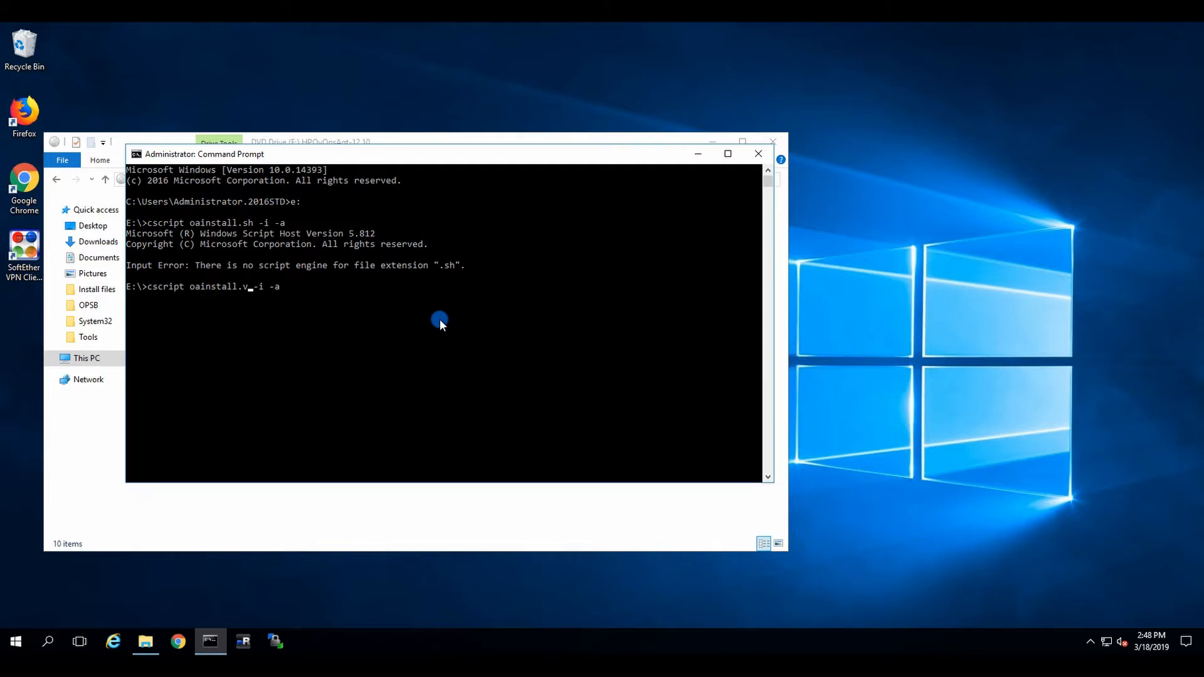
type("bs")
key("Return")
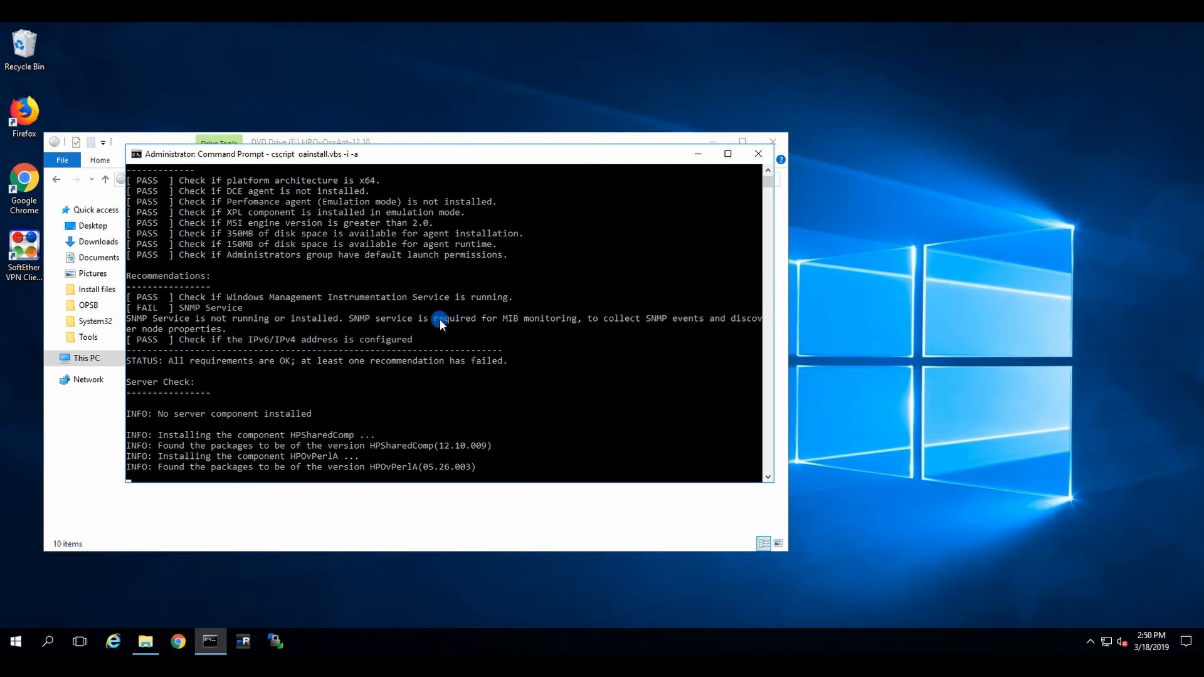
mouse_move(587, 359)
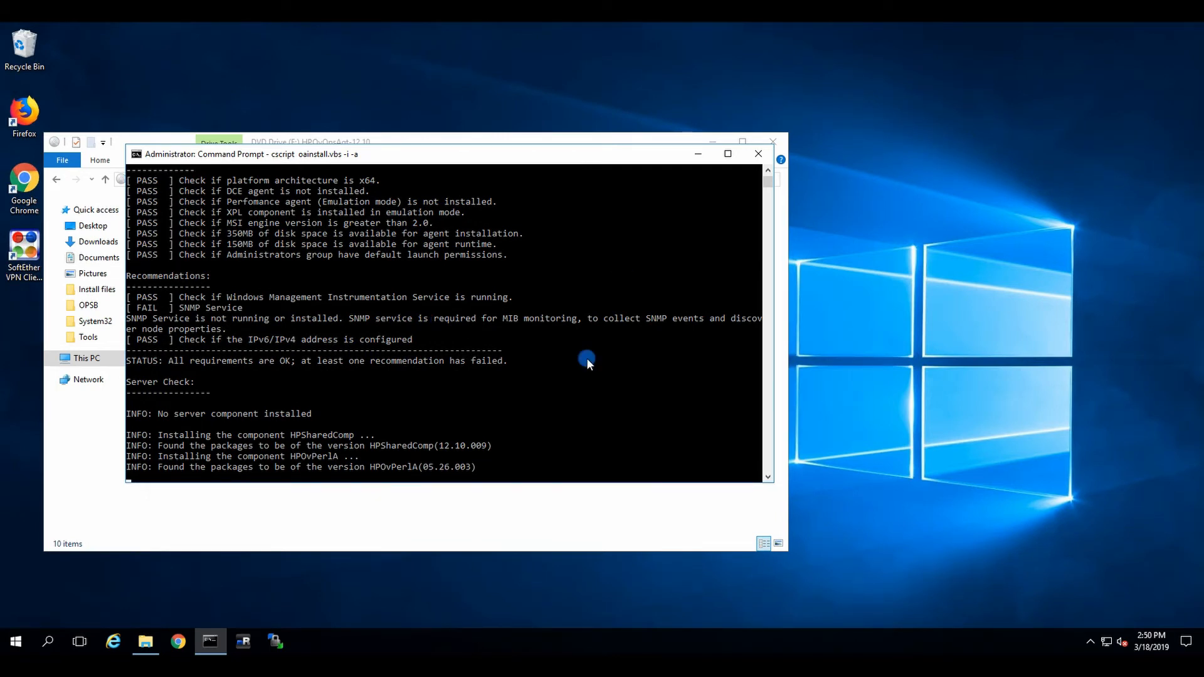